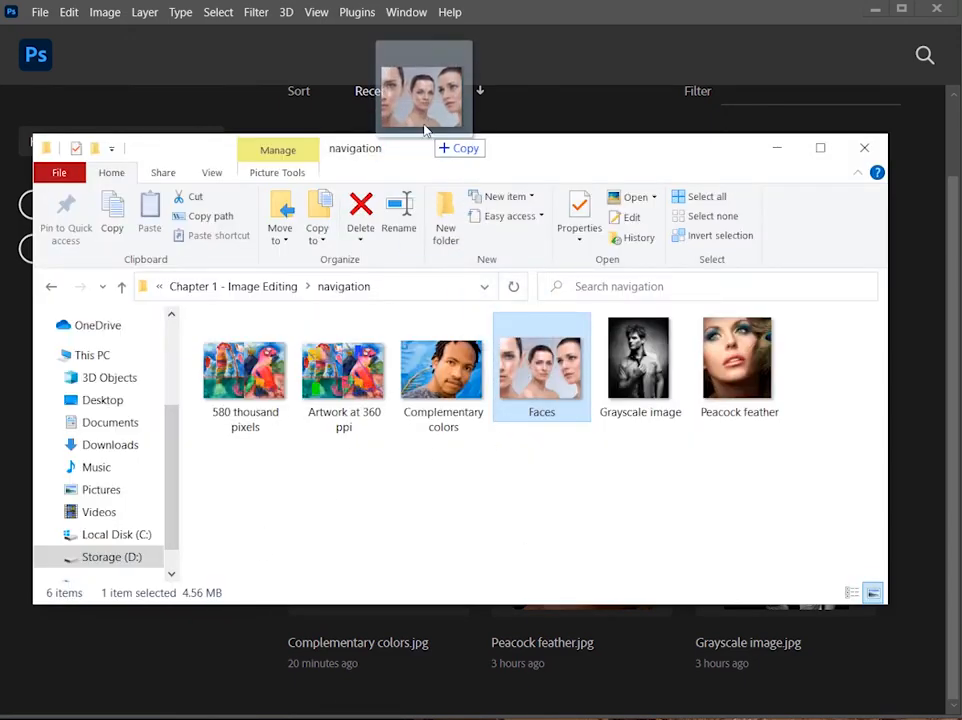
Open the Faces image from File Explorer into Photoshop
{"action": "double_click", "coordinate": [541, 360]}
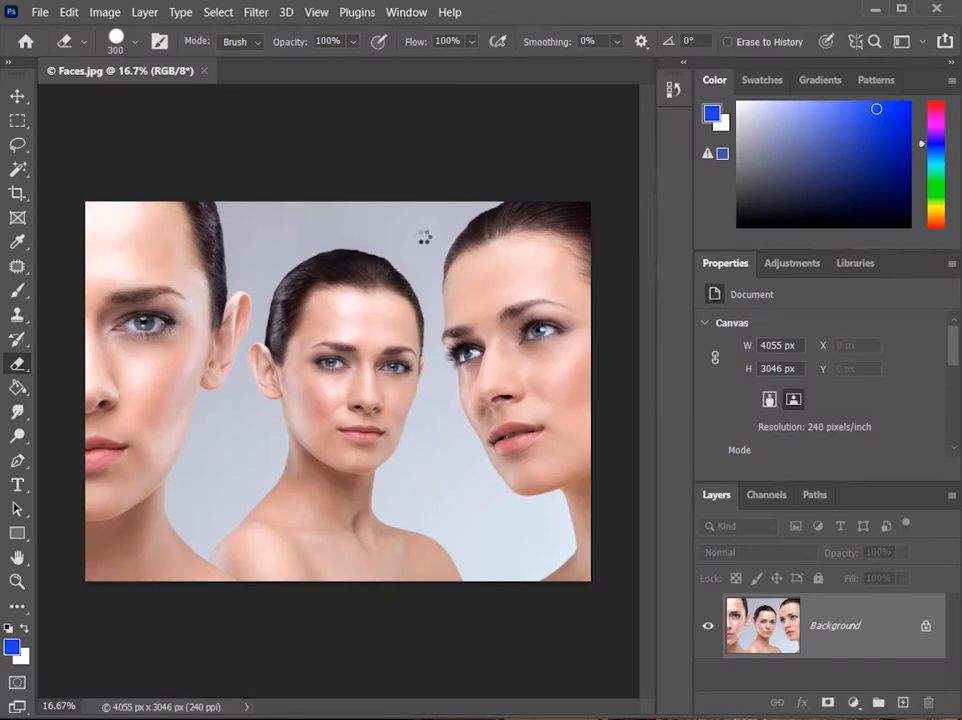
{"action": "mouse_move", "coordinate": [425, 258]}
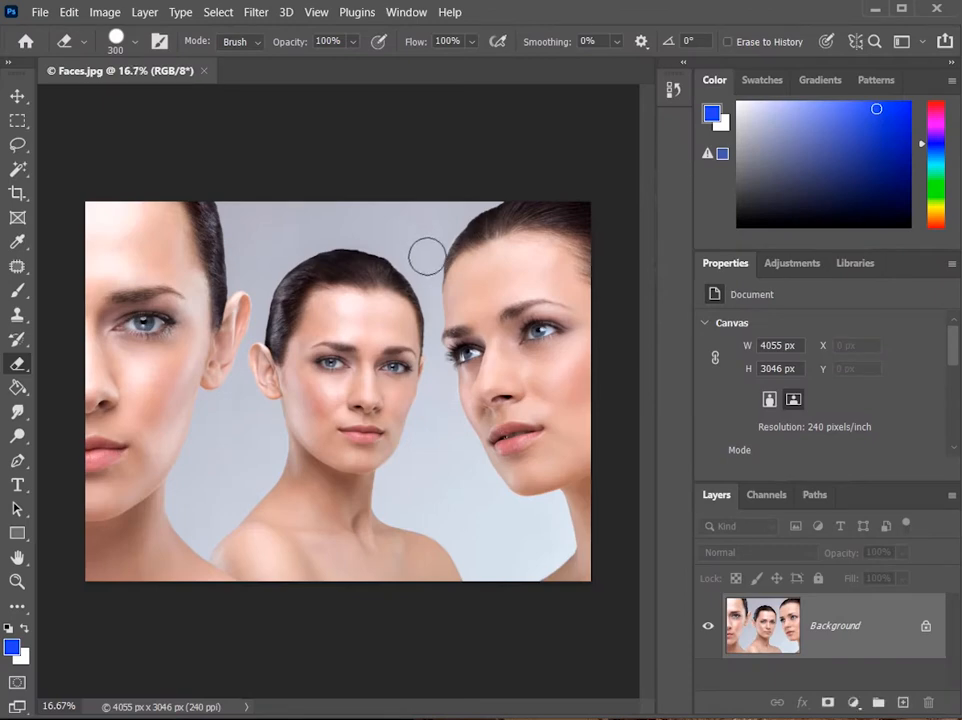
{"action": "mouse_move", "coordinate": [17, 291]}
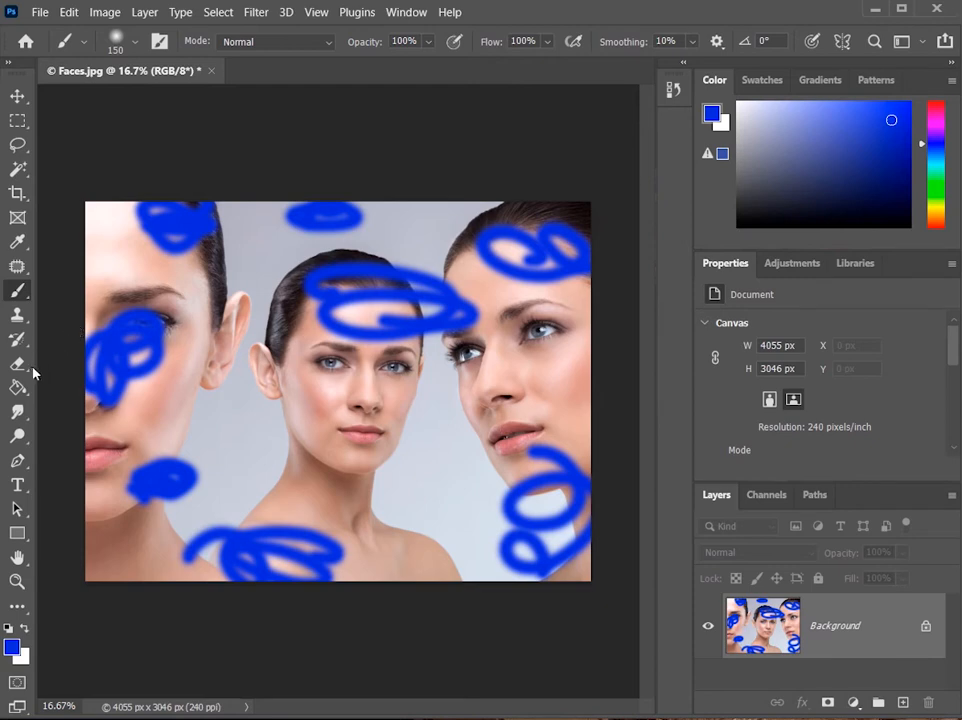
Erase two broad diagonal white strokes across the faces on the Background layer
{"action": "left_click", "coordinate": [18, 364]}
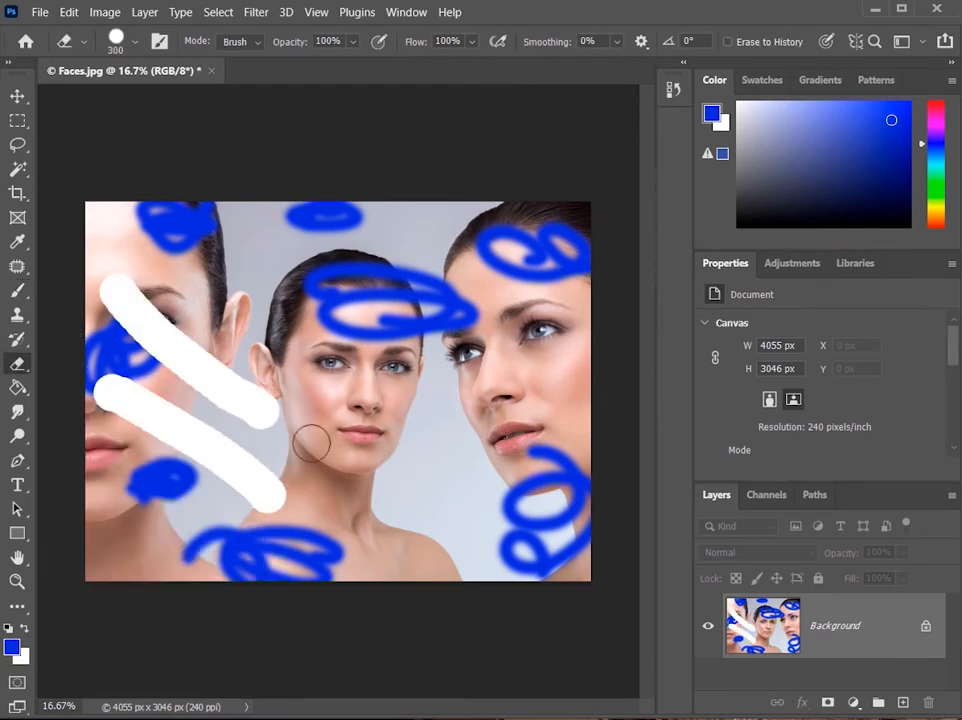
{"action": "left_click_drag", "start_coordinate": [310, 450], "coordinate": [425, 247]}
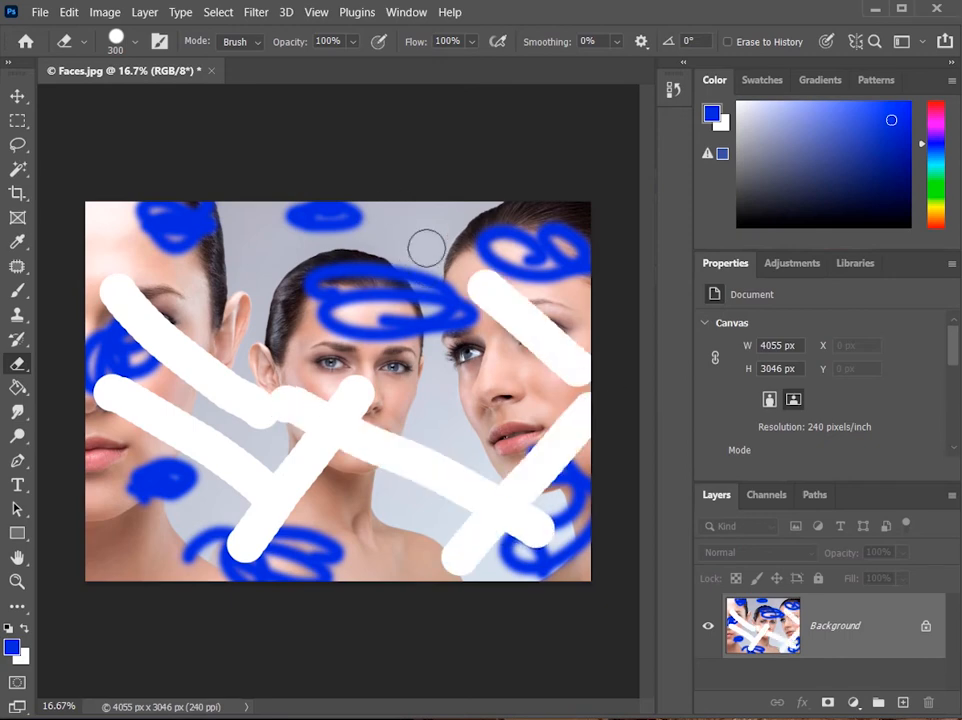
{"action": "left_click_drag", "start_coordinate": [420, 250], "coordinate": [290, 530]}
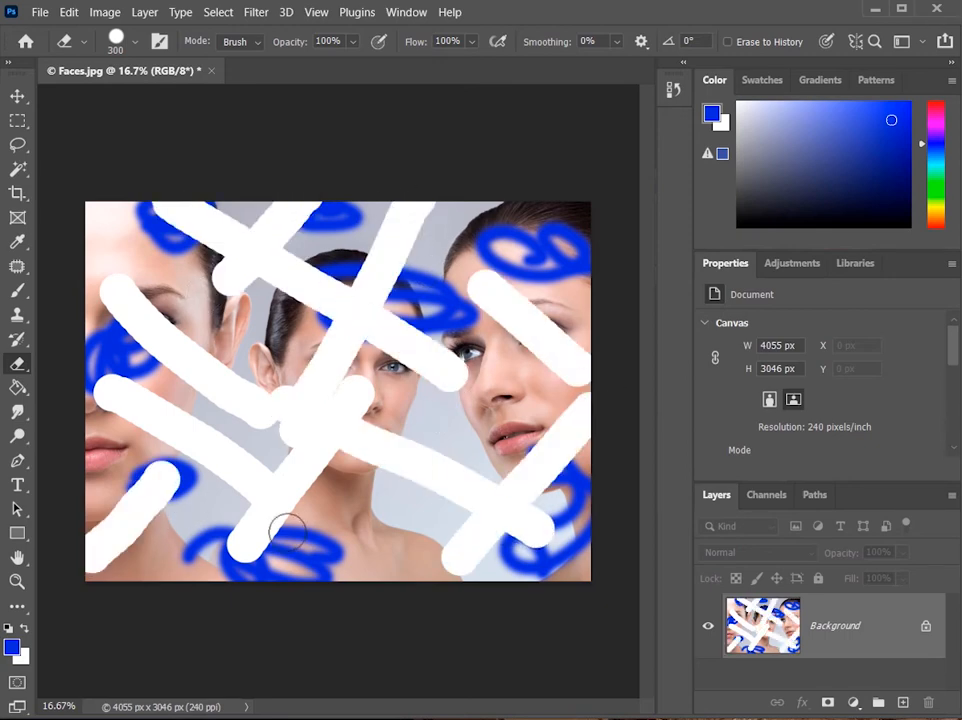
{"action": "left_click", "coordinate": [17, 291]}
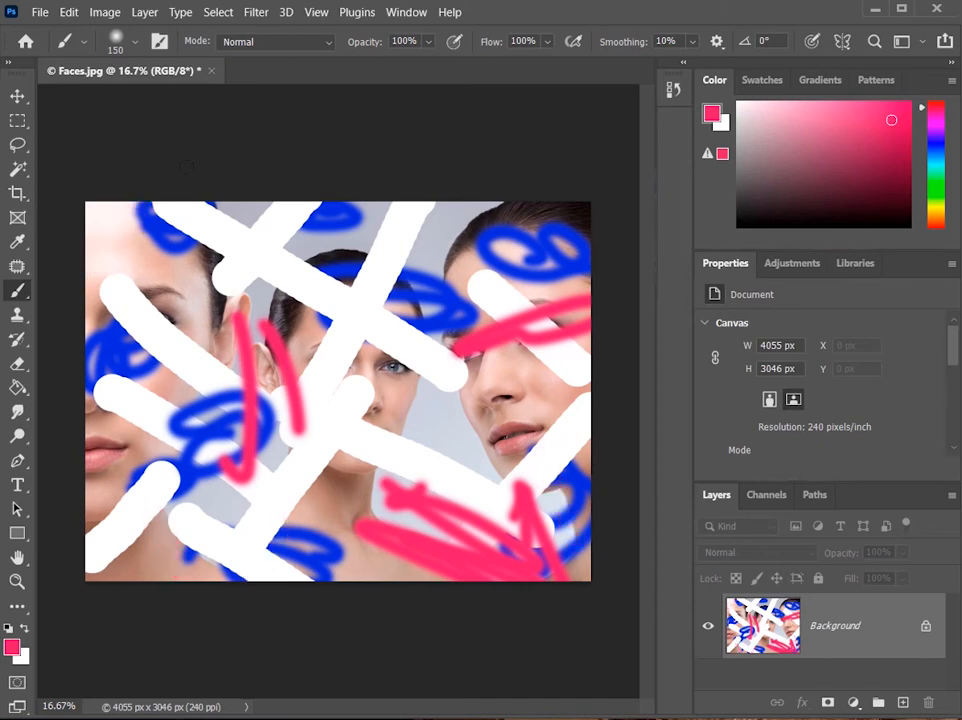
Scribble a pink brush stroke over the lower part of the photo
{"action": "left_click_drag", "start_coordinate": [510, 485], "coordinate": [570, 580]}
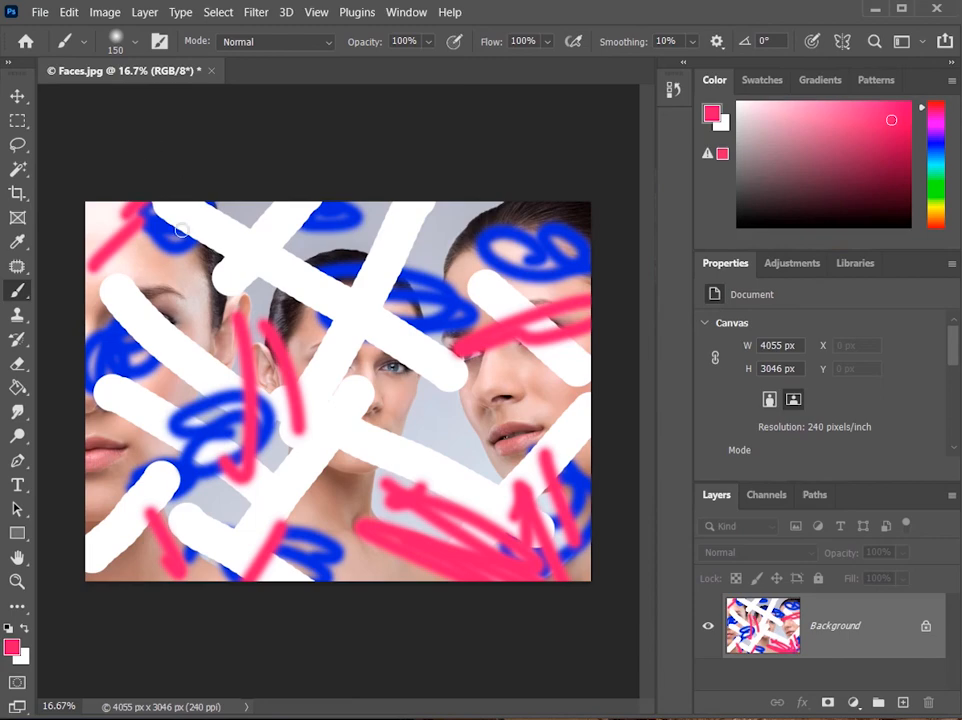
{"action": "left_click", "coordinate": [40, 12]}
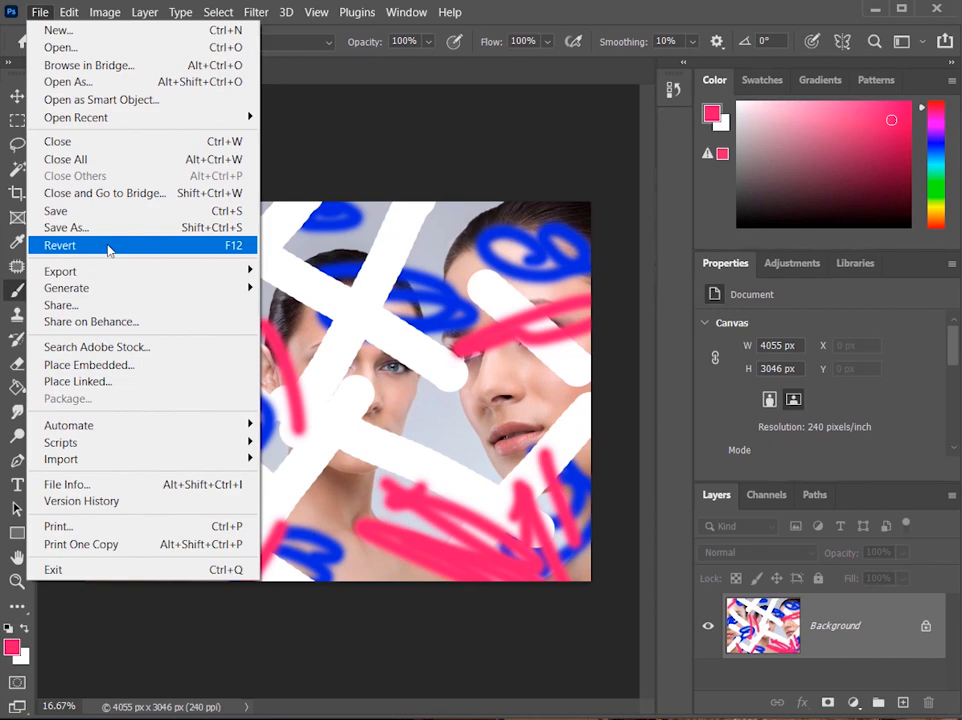
Revert Faces.jpg to its last saved version, removing all scribbles
{"action": "left_click", "coordinate": [59, 245]}
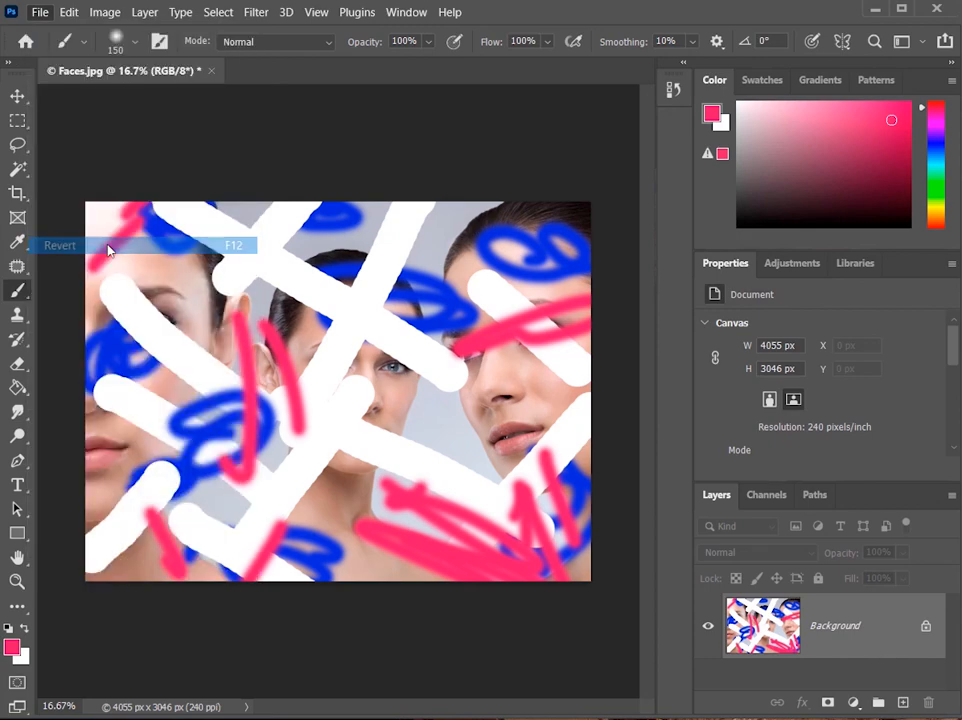
{"action": "left_click", "coordinate": [59, 245]}
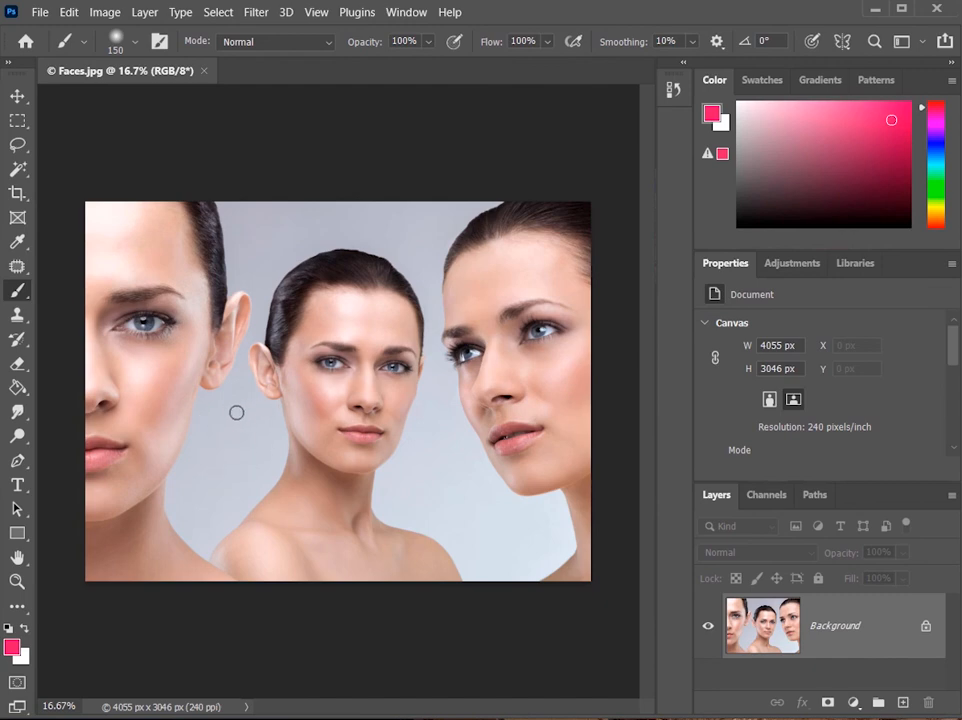
{"action": "mouse_move", "coordinate": [185, 392]}
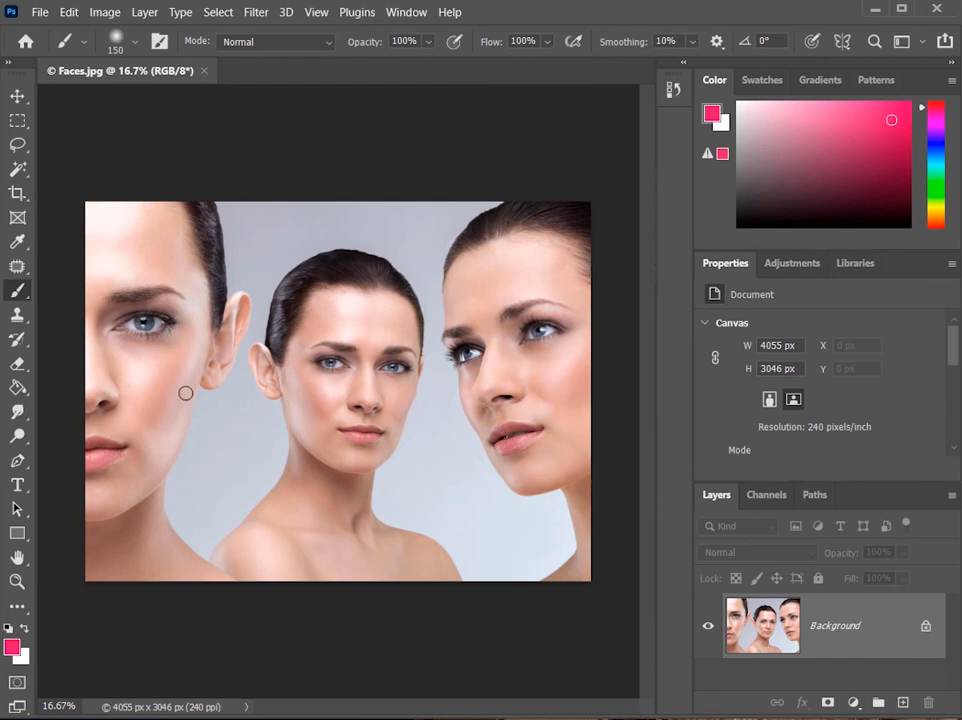